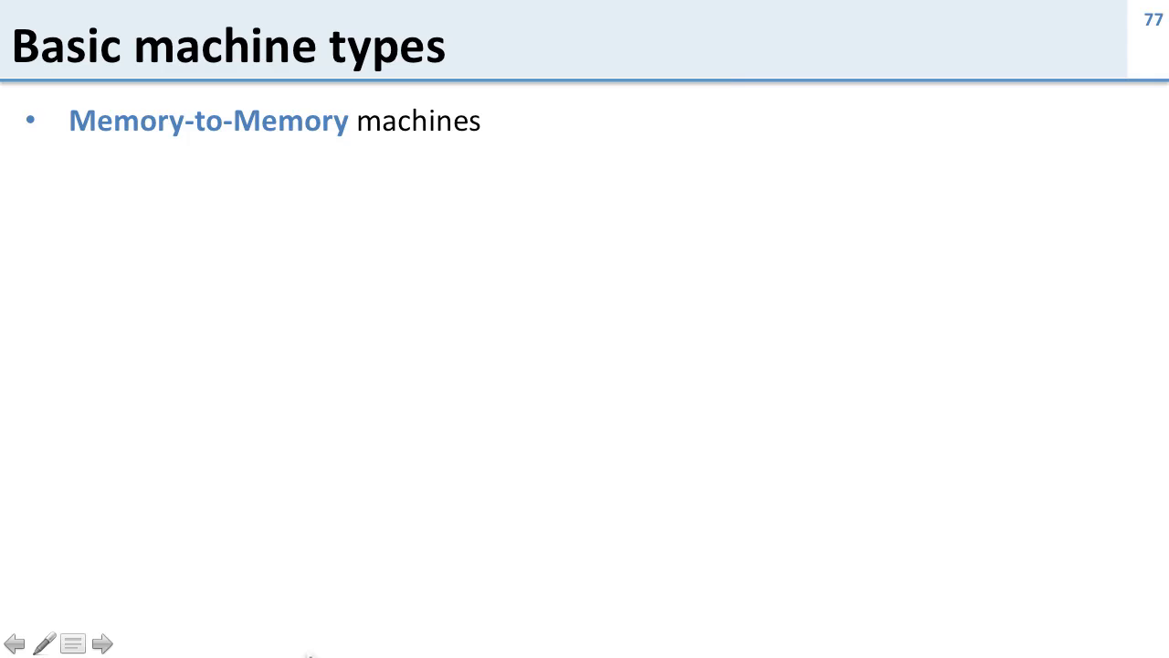
Advance the slideshow from slide 77 on basic machine types to slide 78, 'Basic ISA classes'
left_click(102, 643)
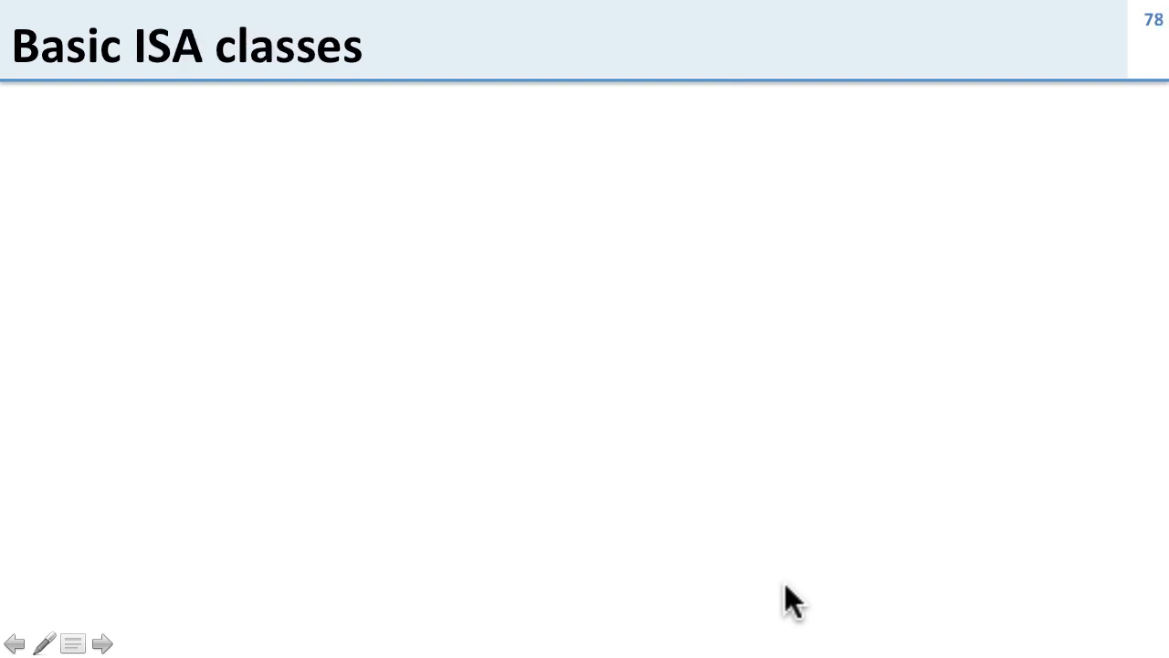